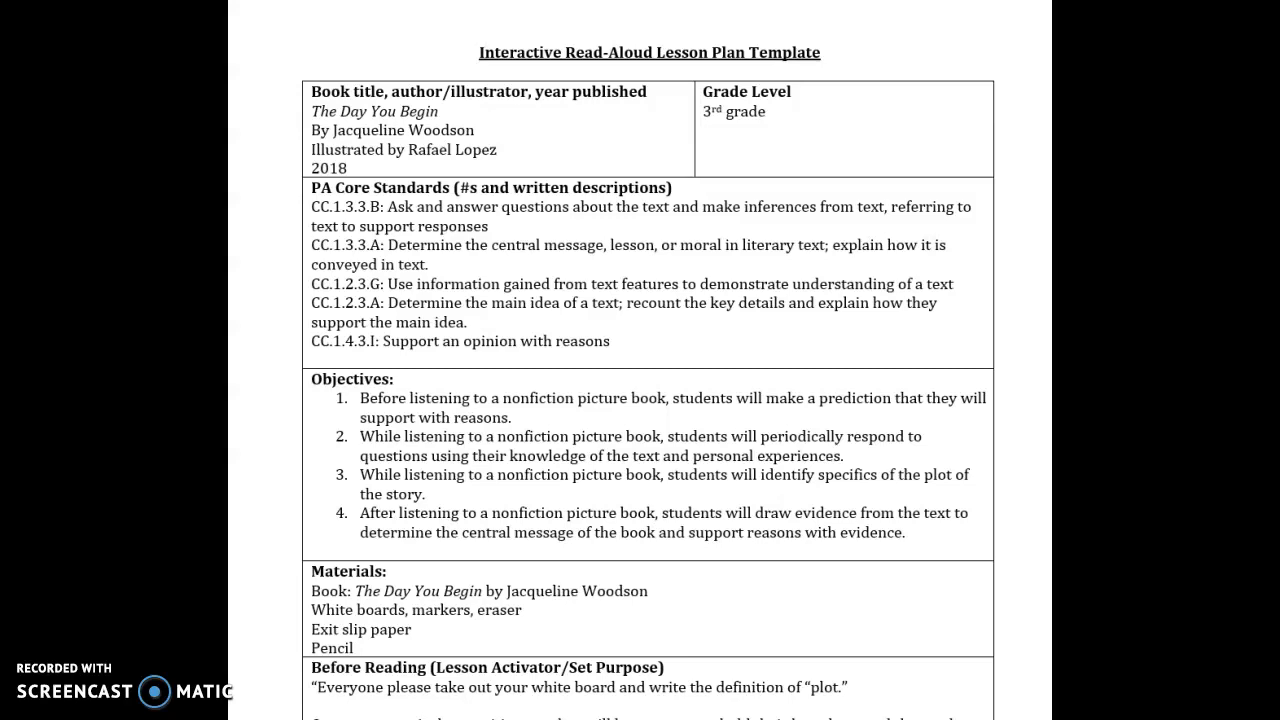
Scroll until the Before Reading activator shows the plot introduction, cover prediction prompt and sharing
scroll(up, 3)
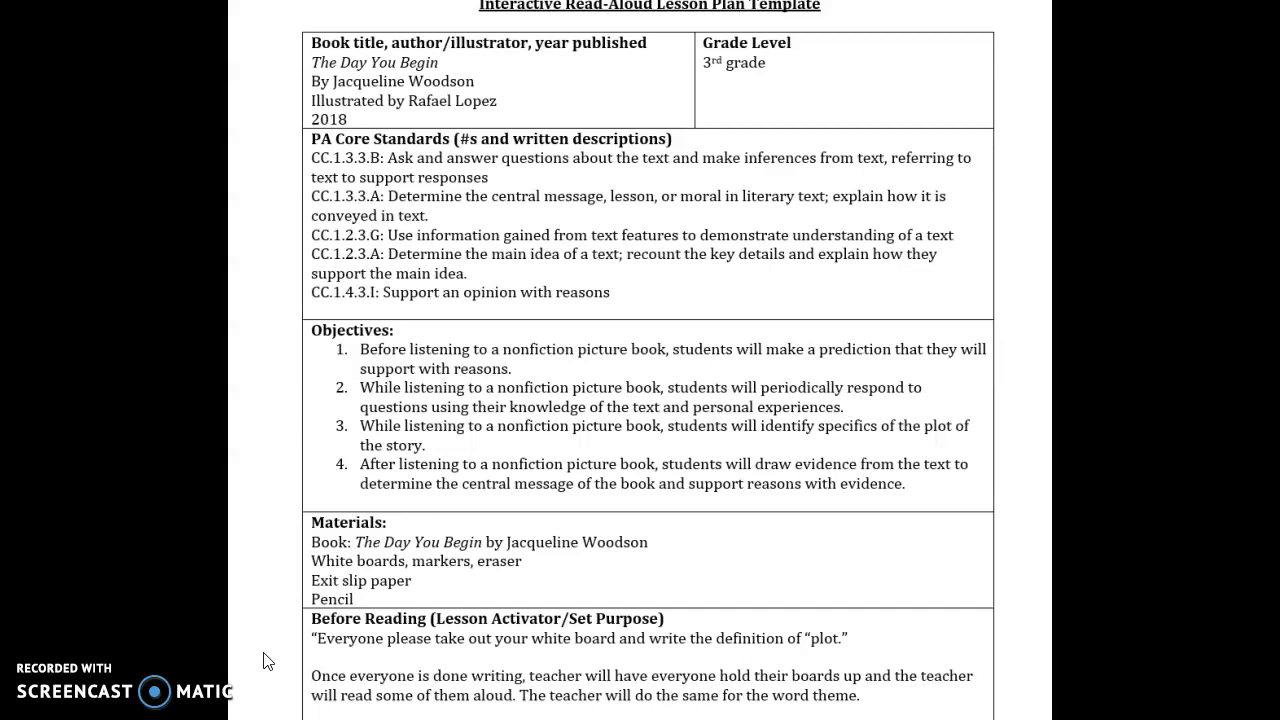
scroll(down, 3)
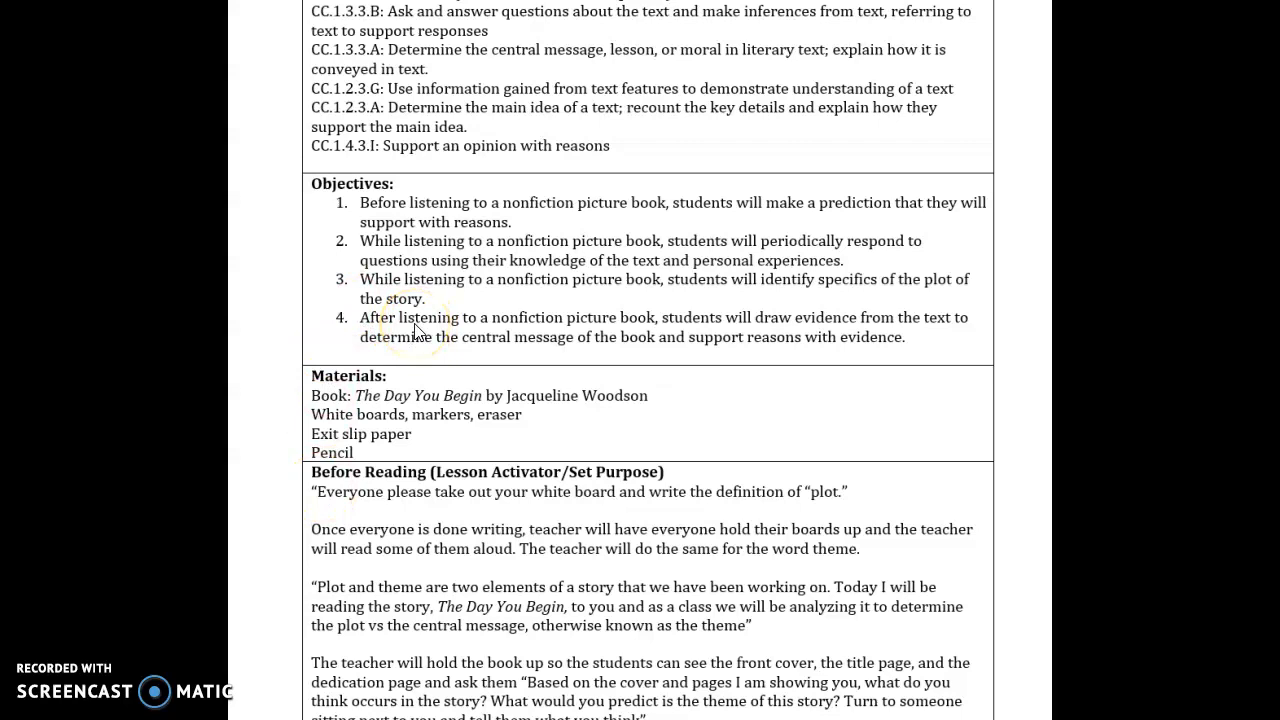
scroll(down, 3)
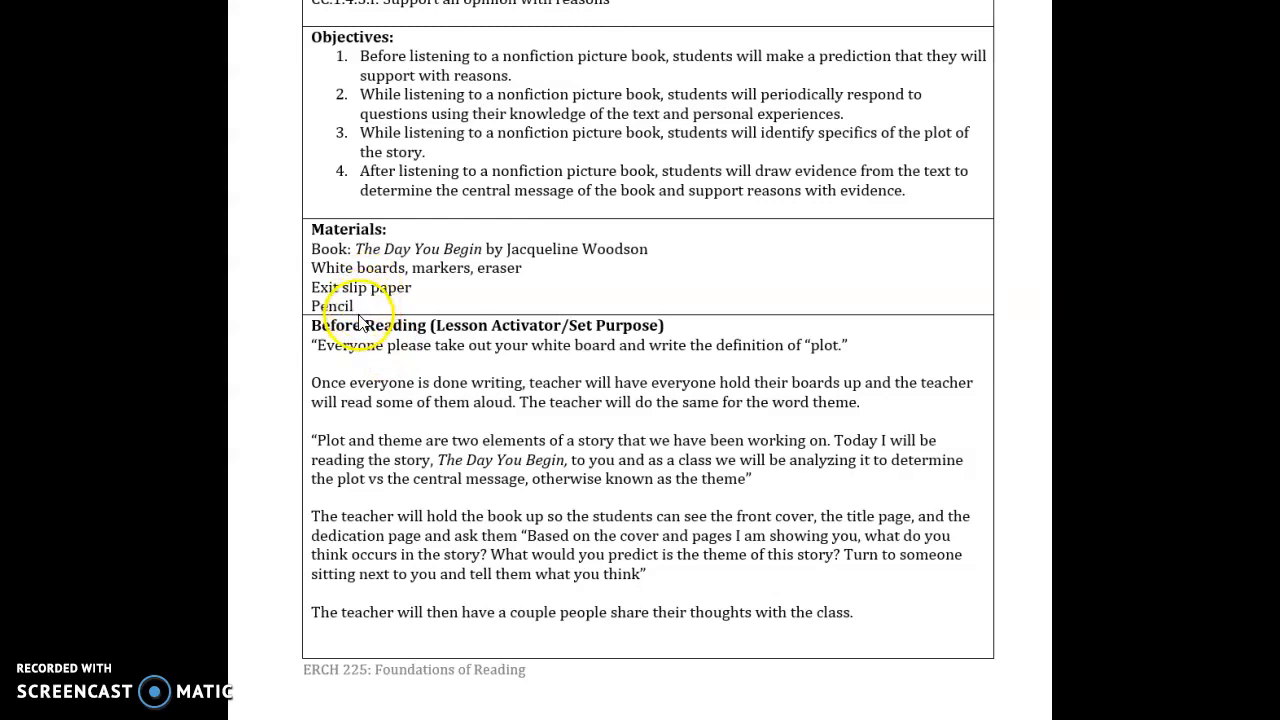
mouse_move(858, 198)
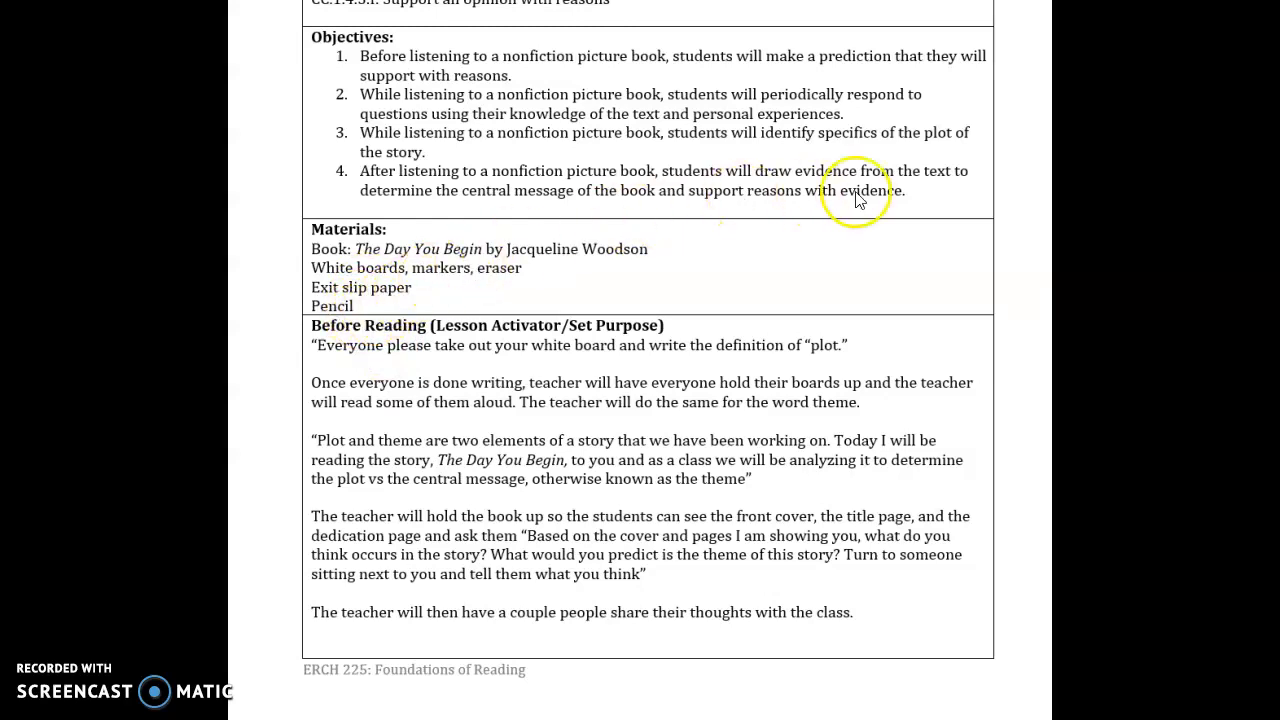
Scroll past the page break to the During Reading heading and the page 6 Rigoberto passage
scroll(down, 3)
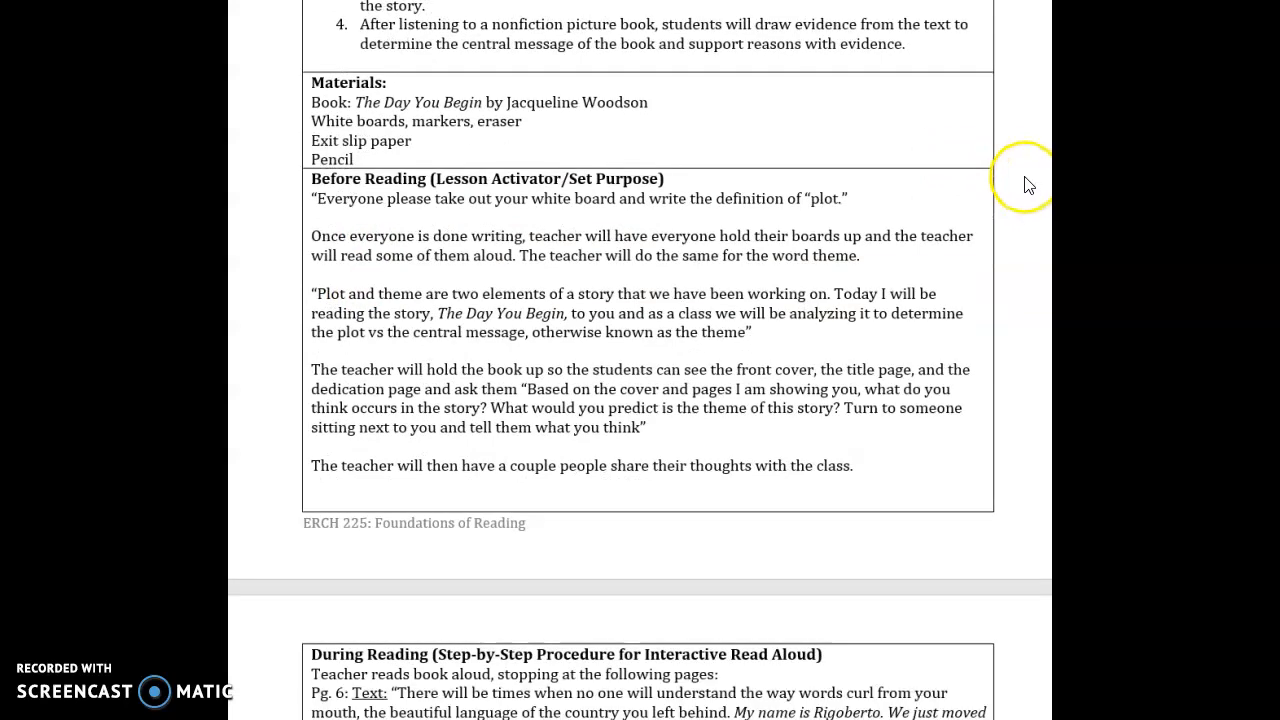
mouse_move(1000, 156)
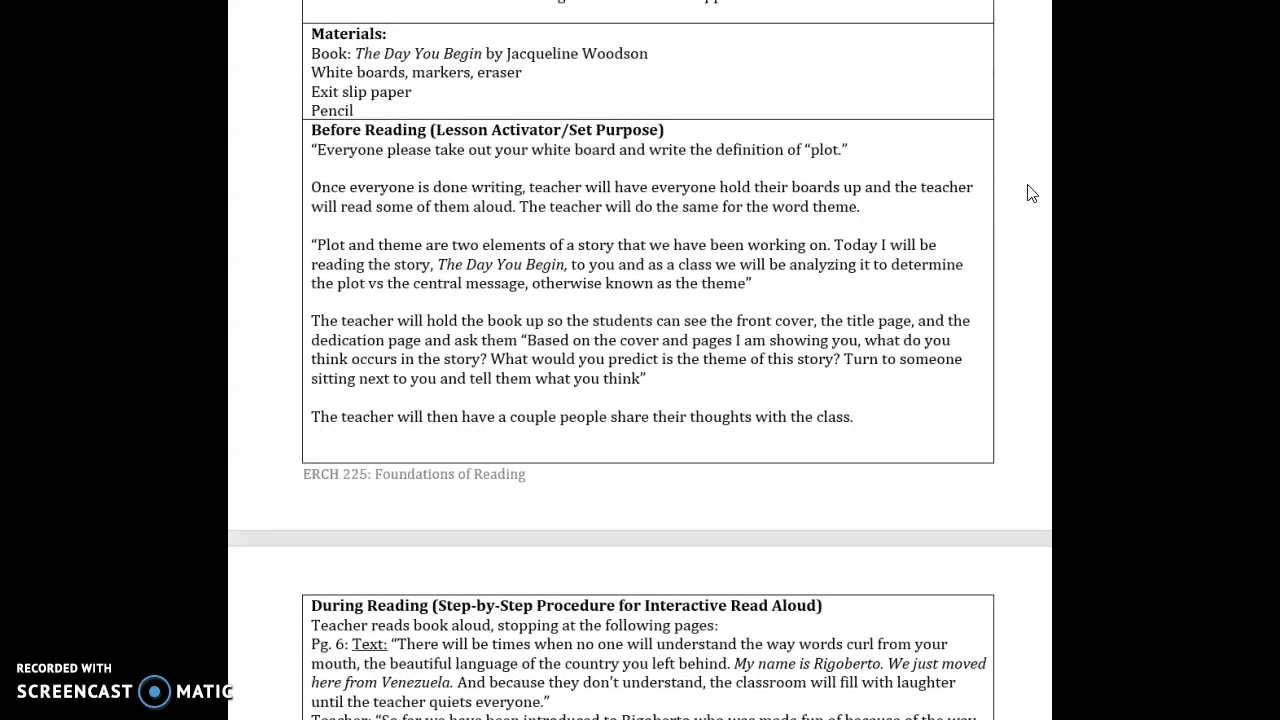
scroll(down, 3)
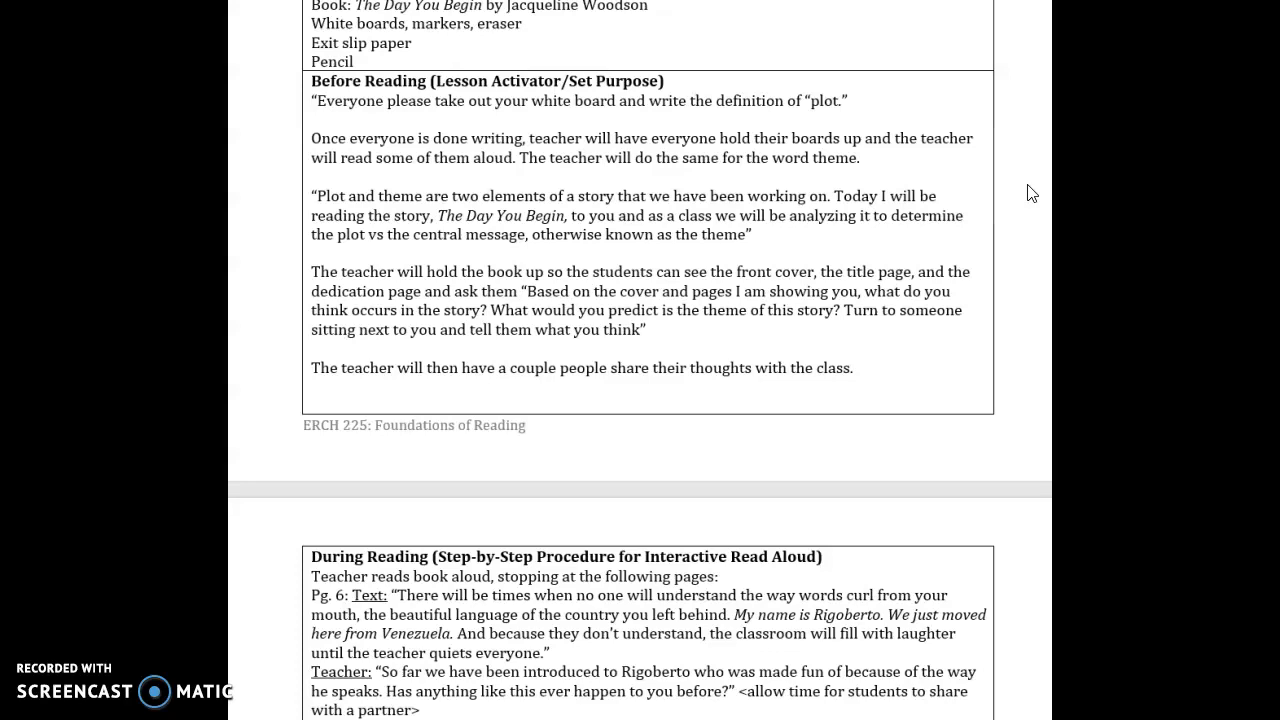
Scroll through the During Reading stops for pages 12 and 22 and the read-until-end note
scroll(down, 3)
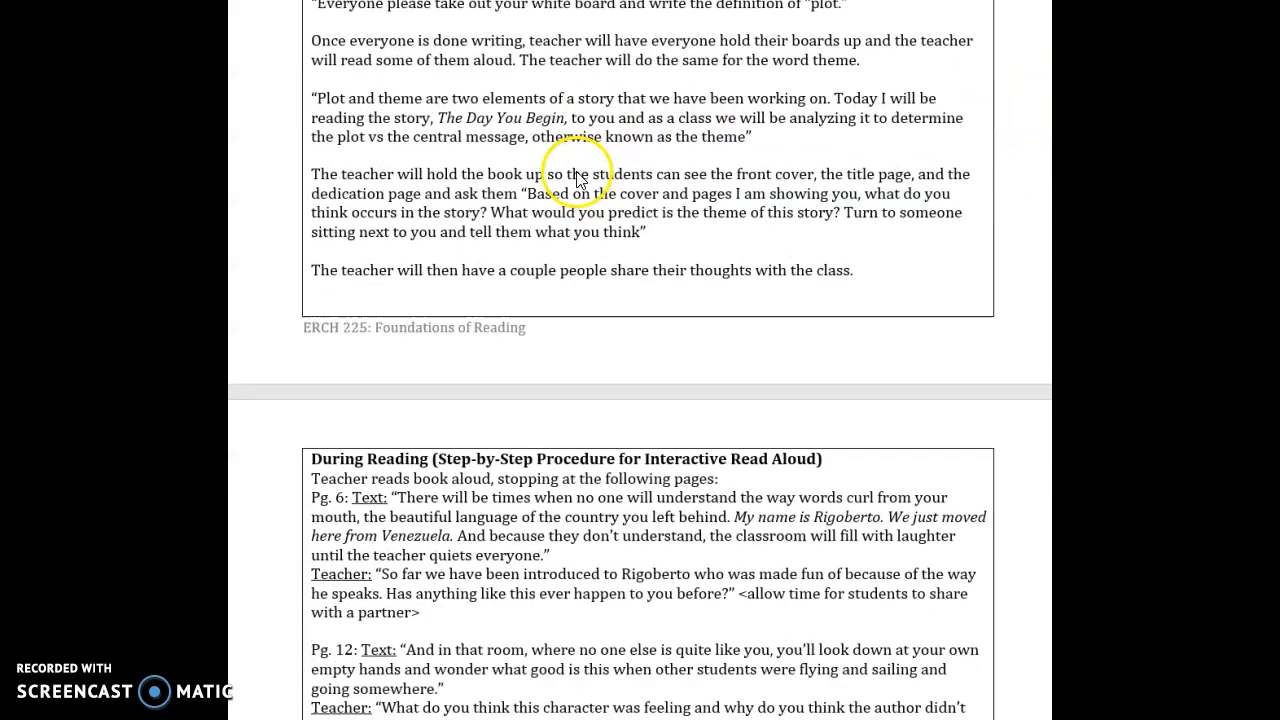
mouse_move(880, 196)
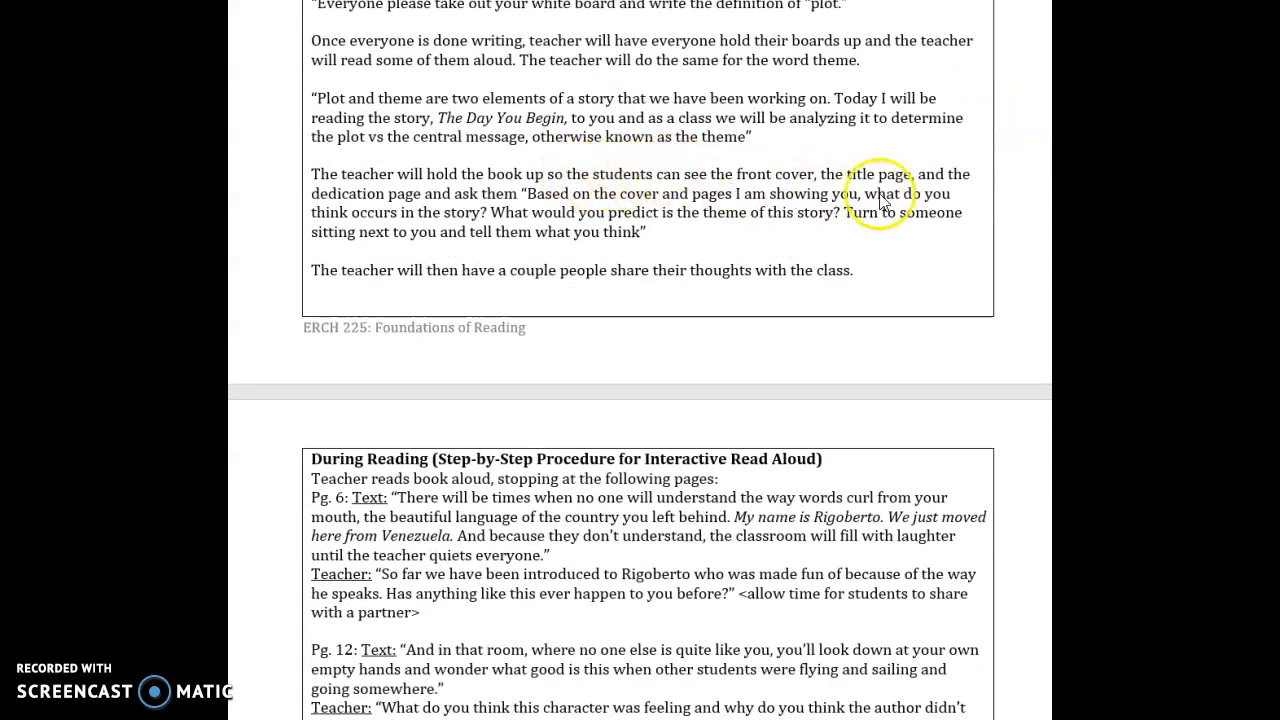
scroll(down, 3)
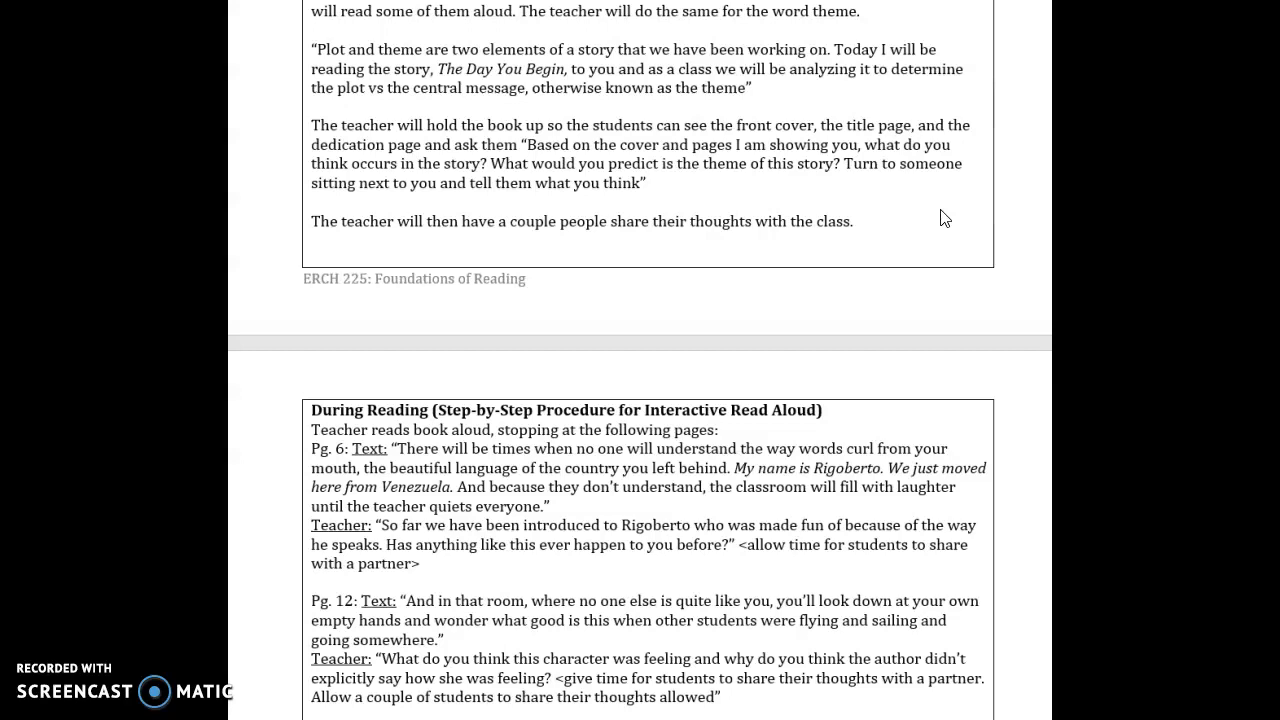
scroll(down, 3)
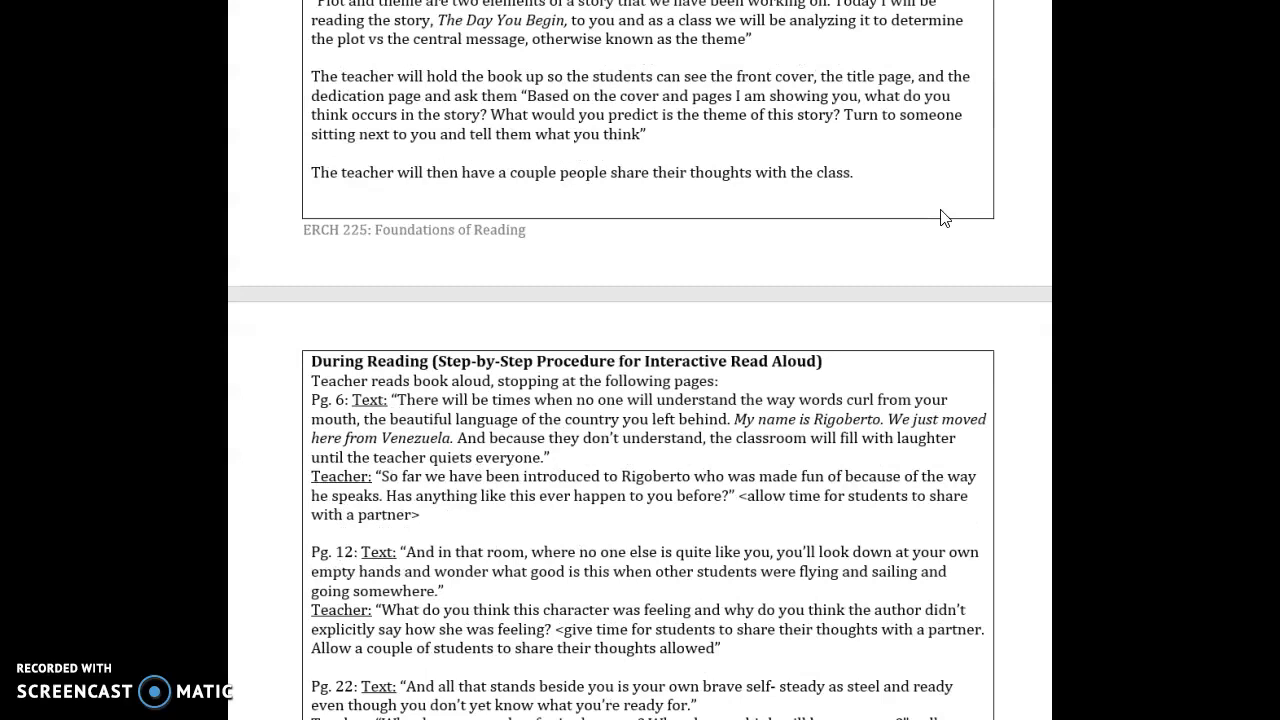
scroll(down, 3)
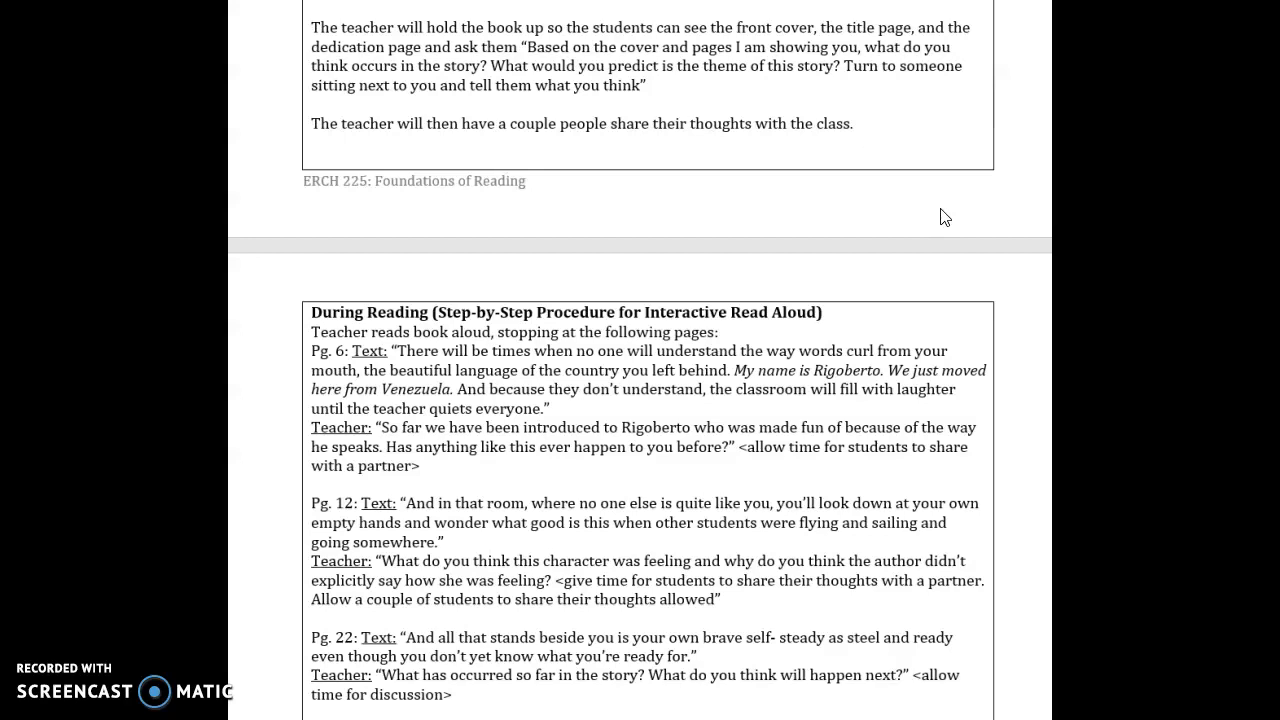
click(964, 230)
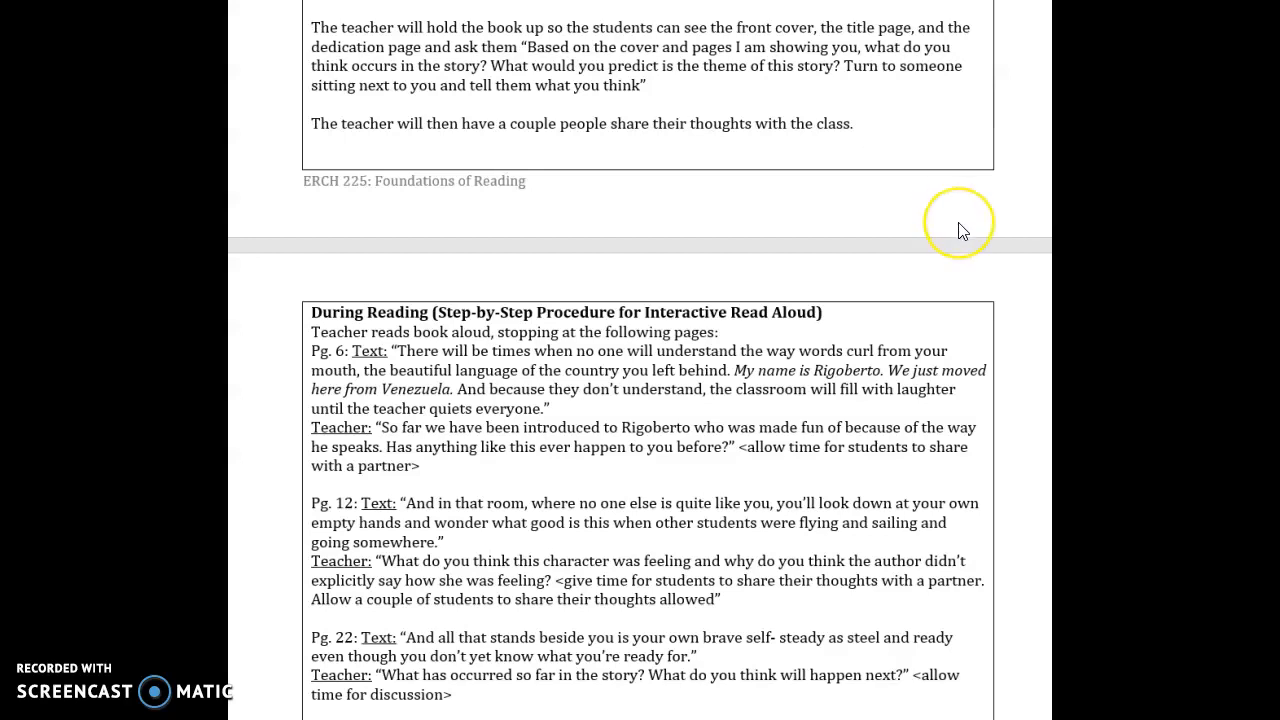
scroll(down, 3)
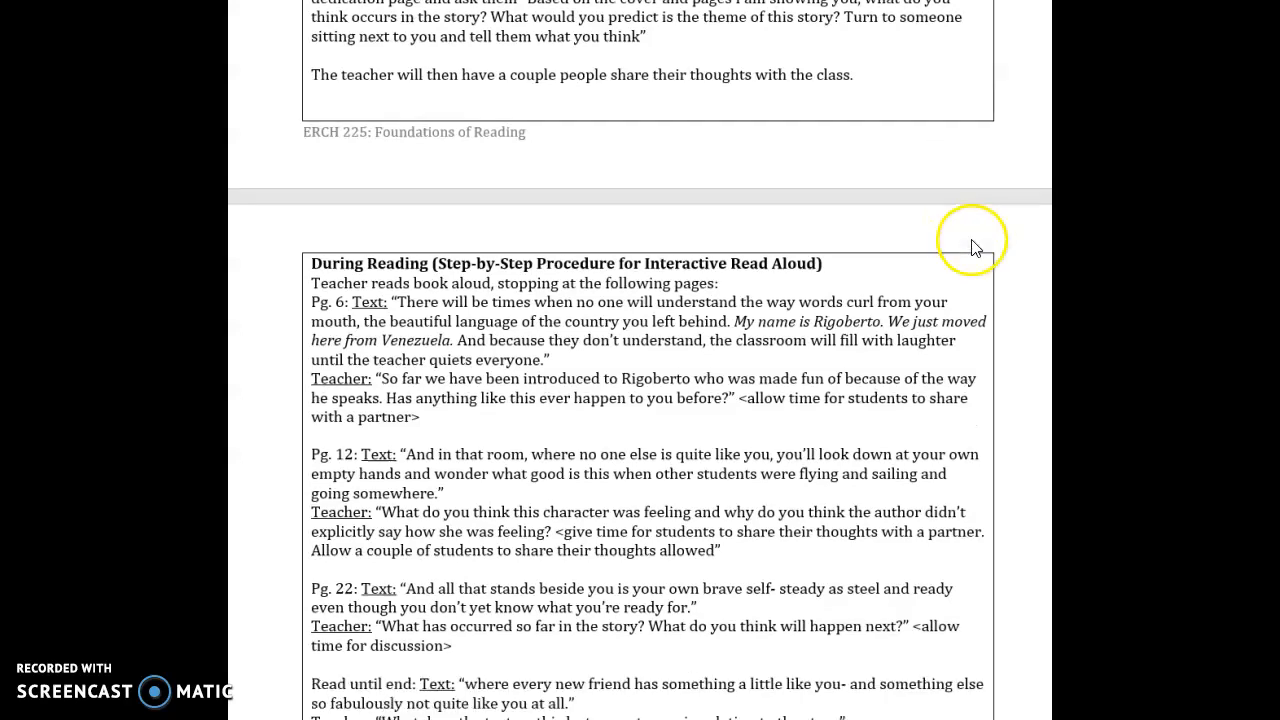
Scroll to the After Reading theme discussion with its exit-slip prompt and the Assessment section
scroll(down, 3)
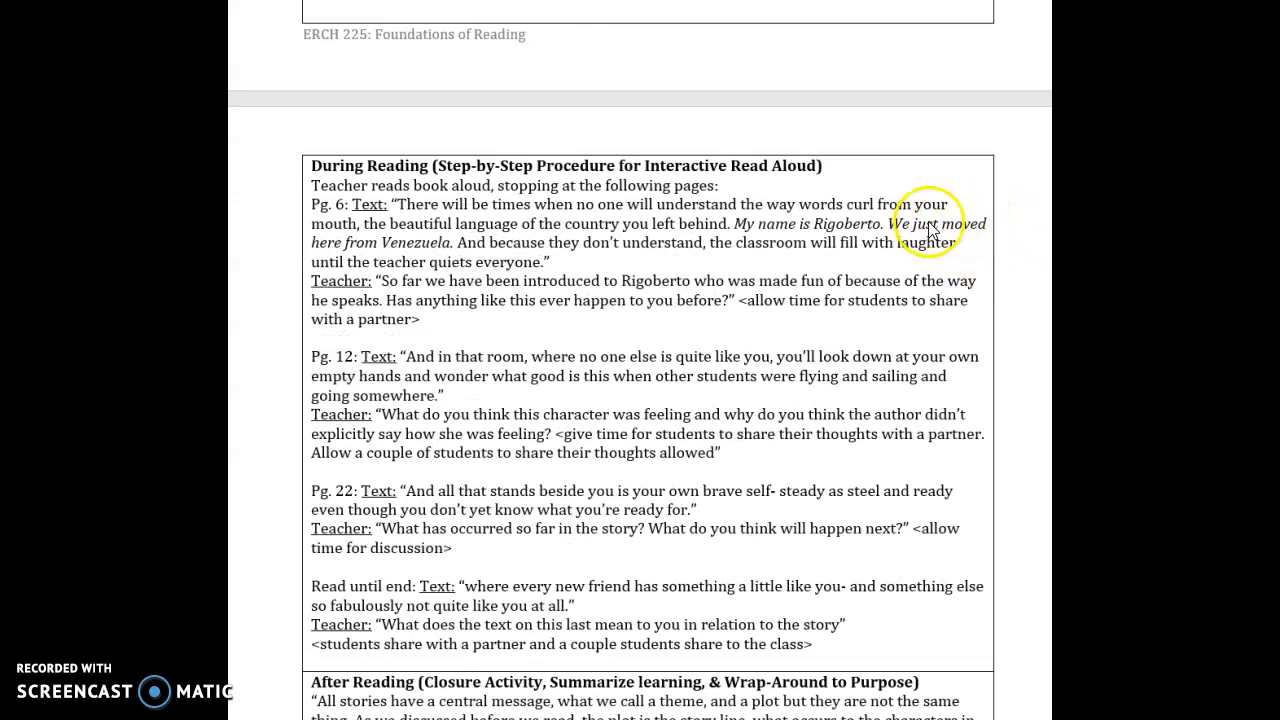
scroll(up, 3)
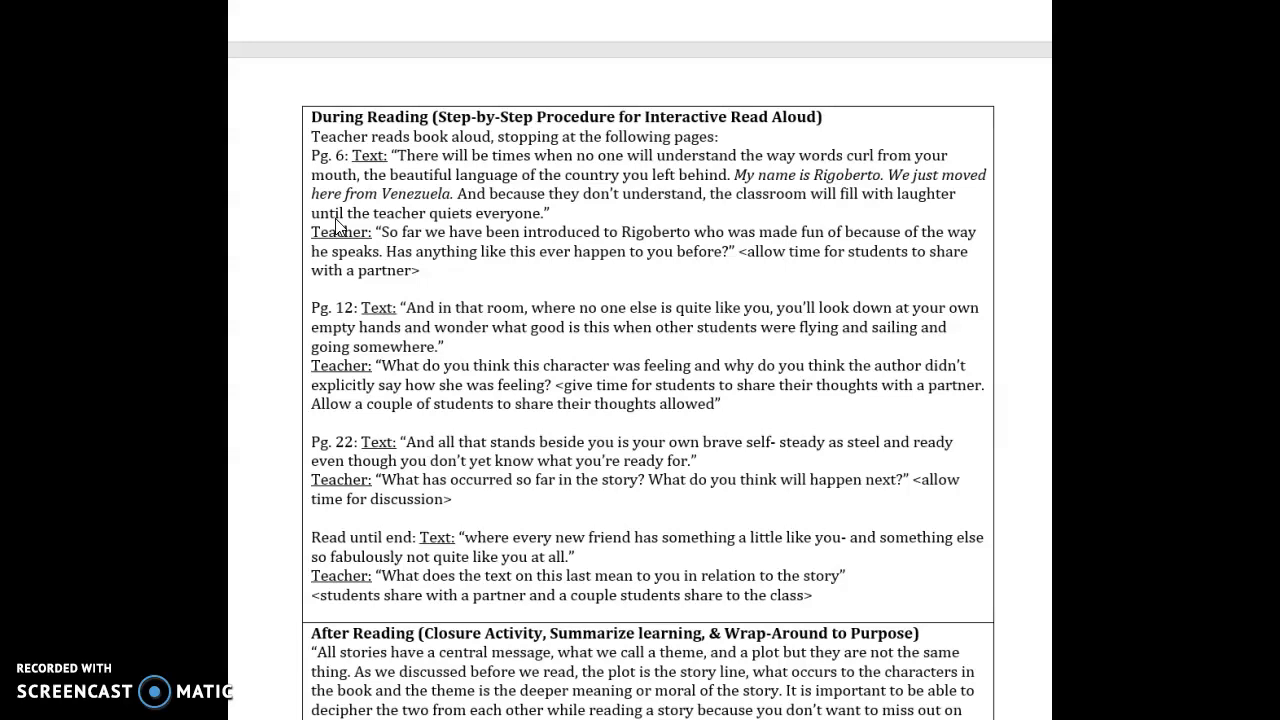
scroll(down, 3)
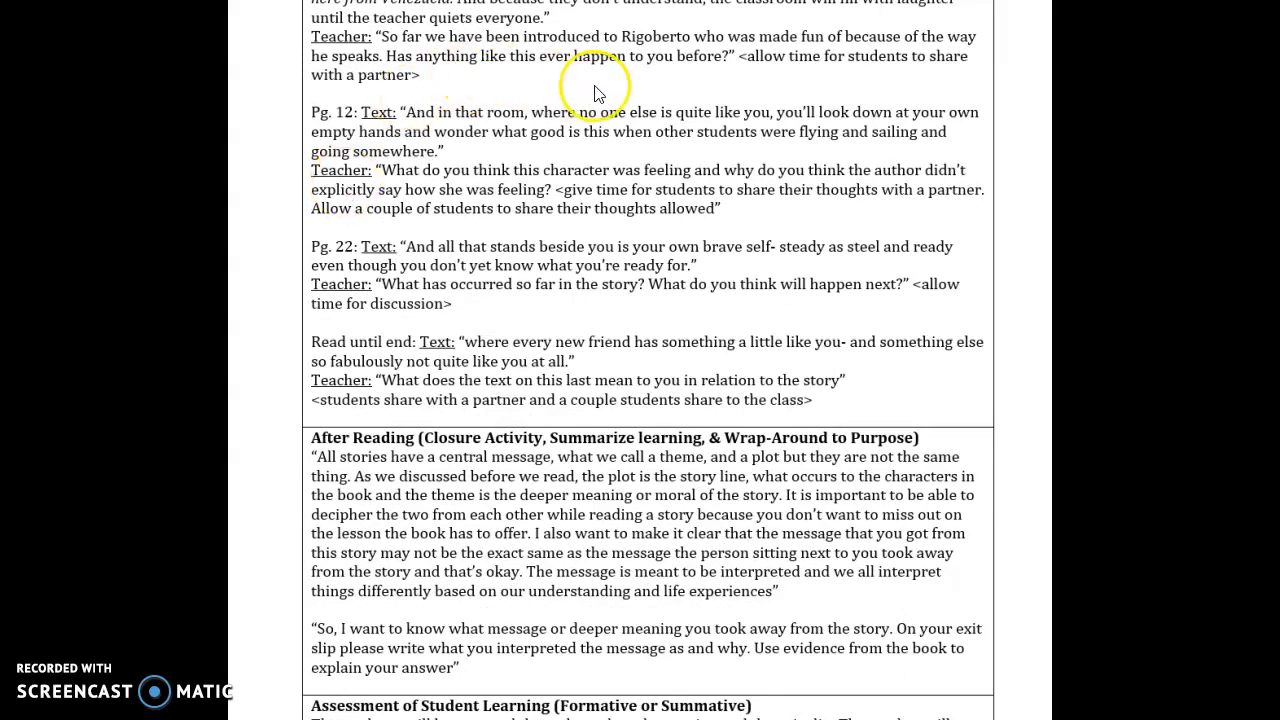
scroll(down, 3)
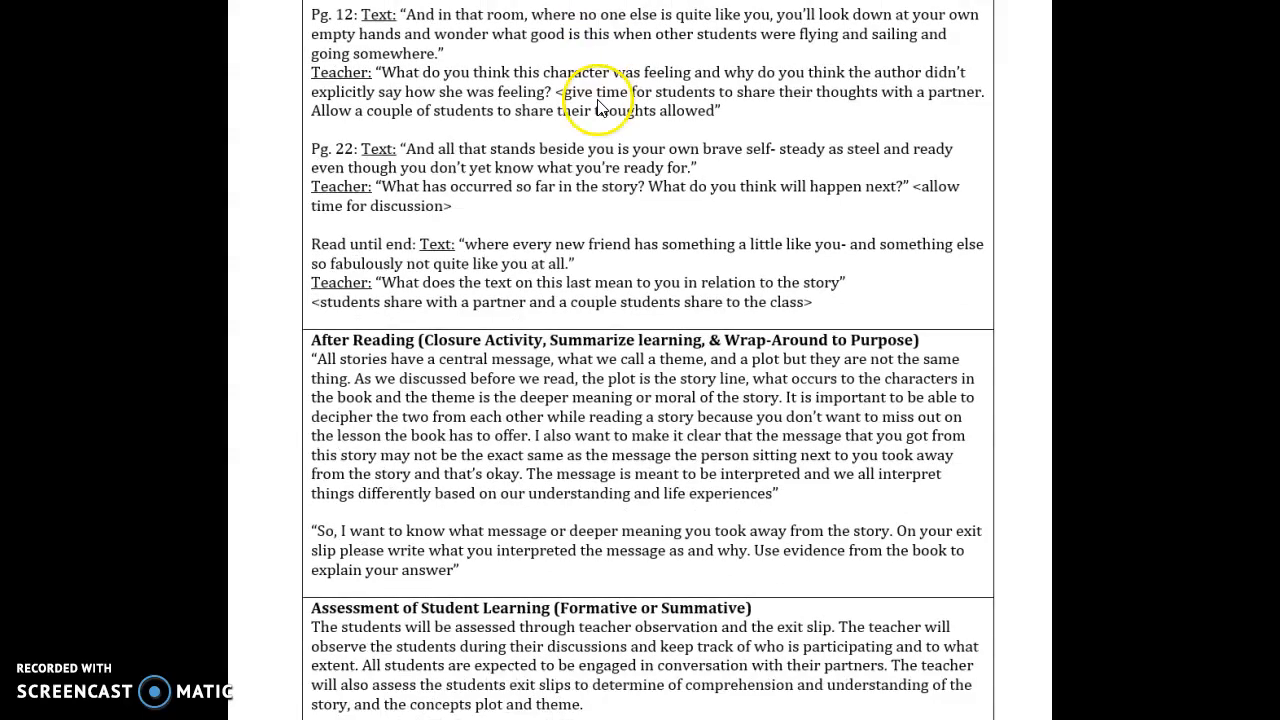
mouse_move(356, 164)
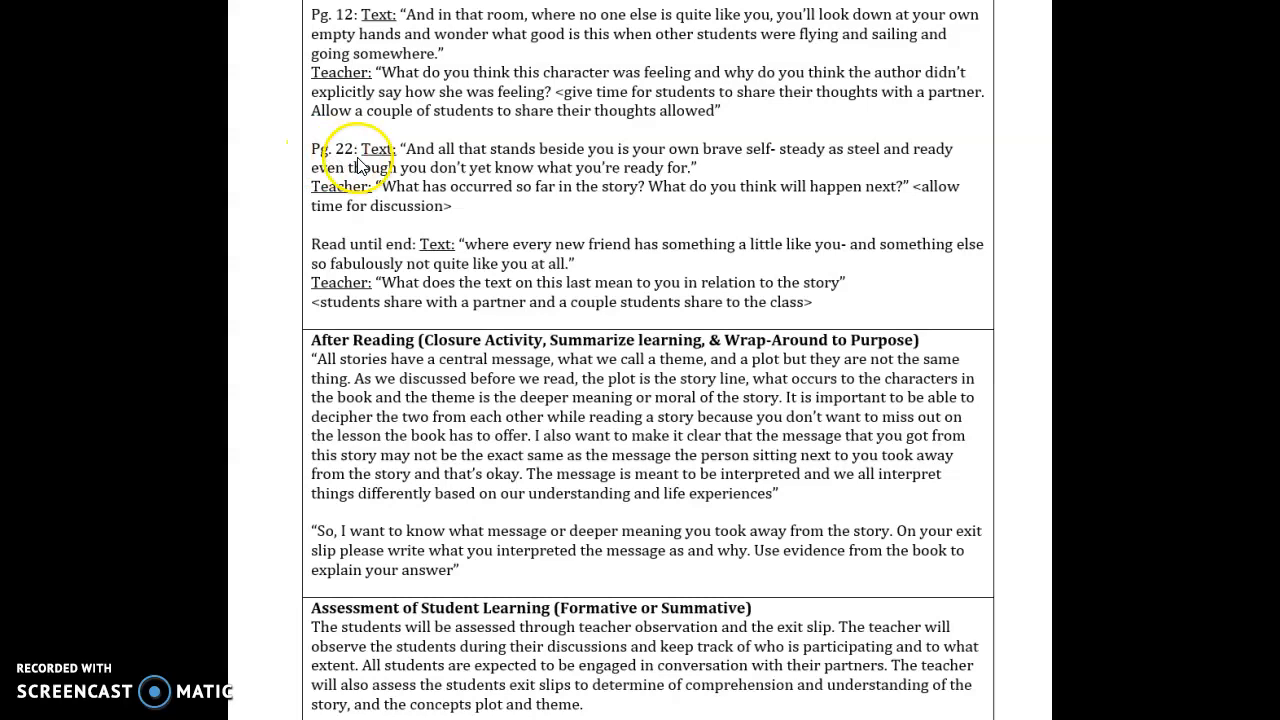
mouse_move(594, 230)
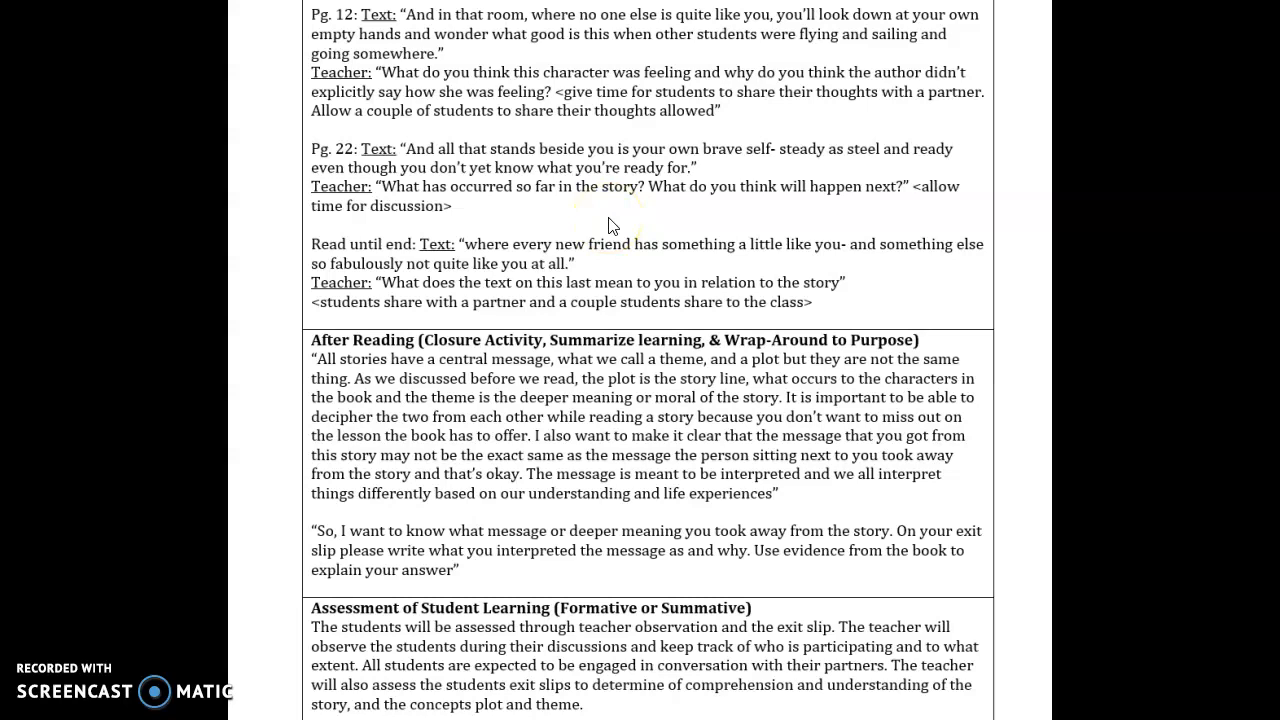
scroll(down, 3)
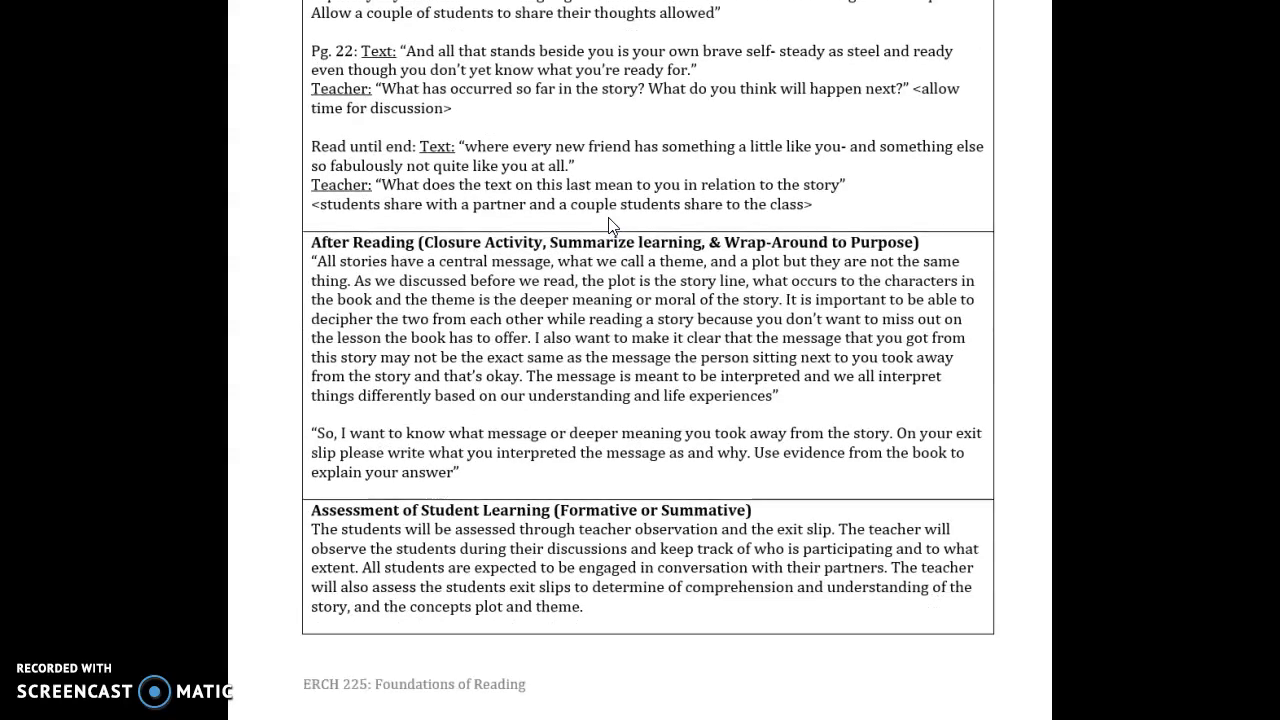
Scroll past the After Reading discussion until the References list citing the PA Core Standards appears
scroll(down, 3)
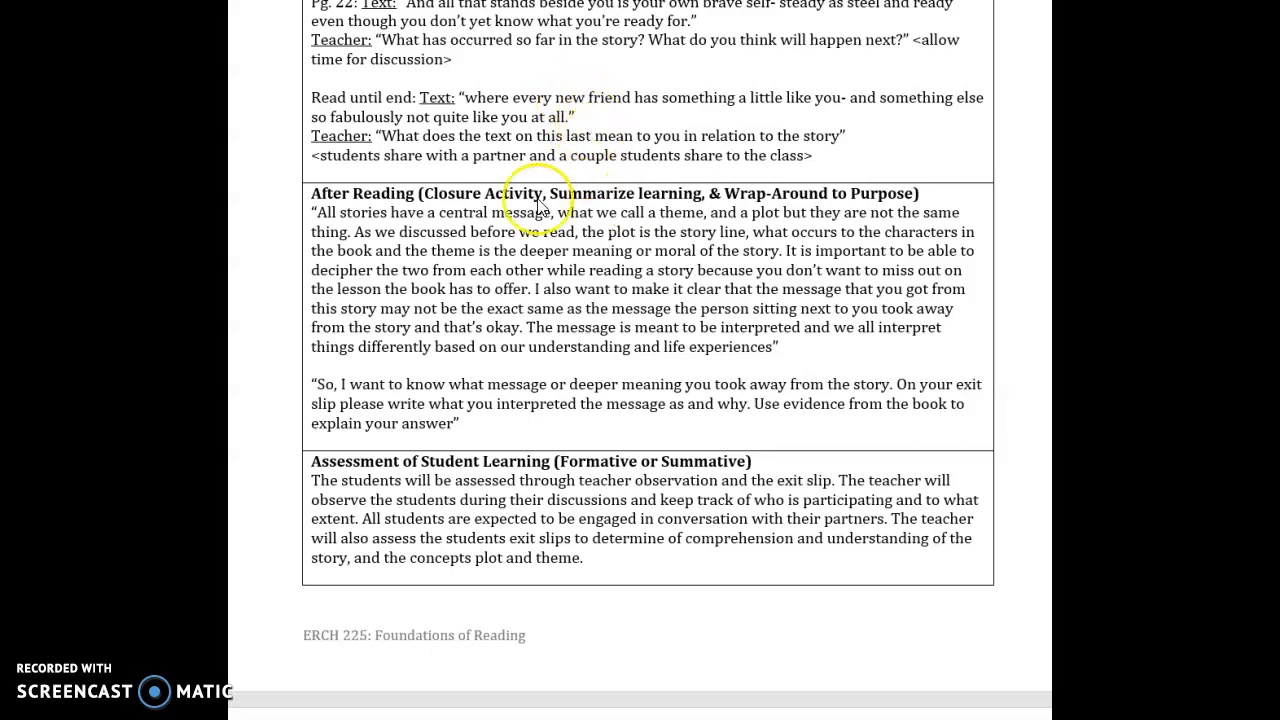
mouse_move(456, 250)
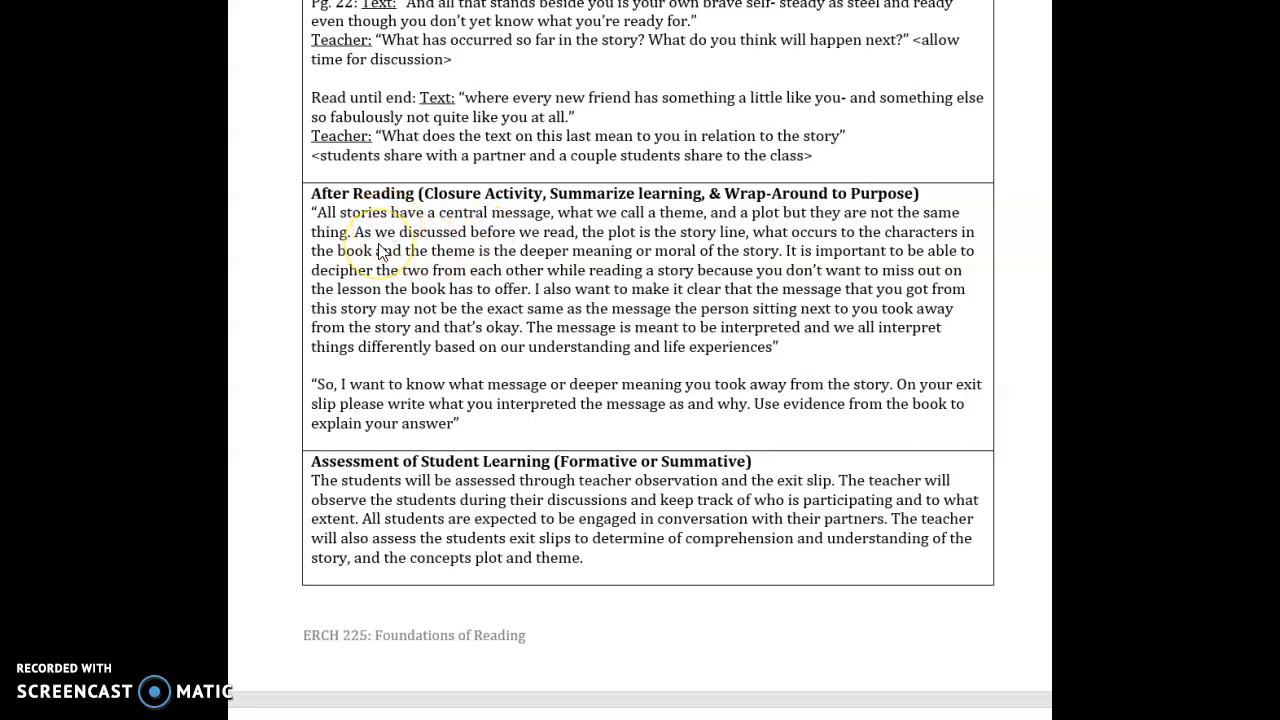
click(378, 244)
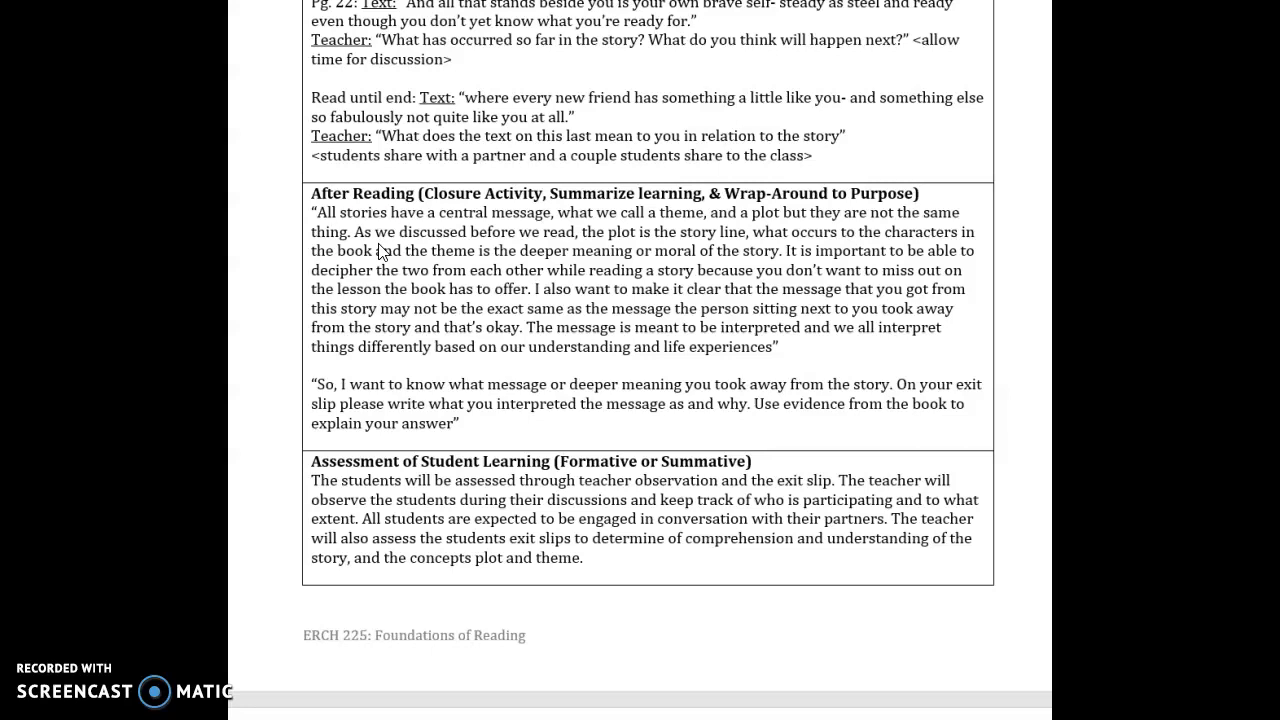
mouse_move(238, 240)
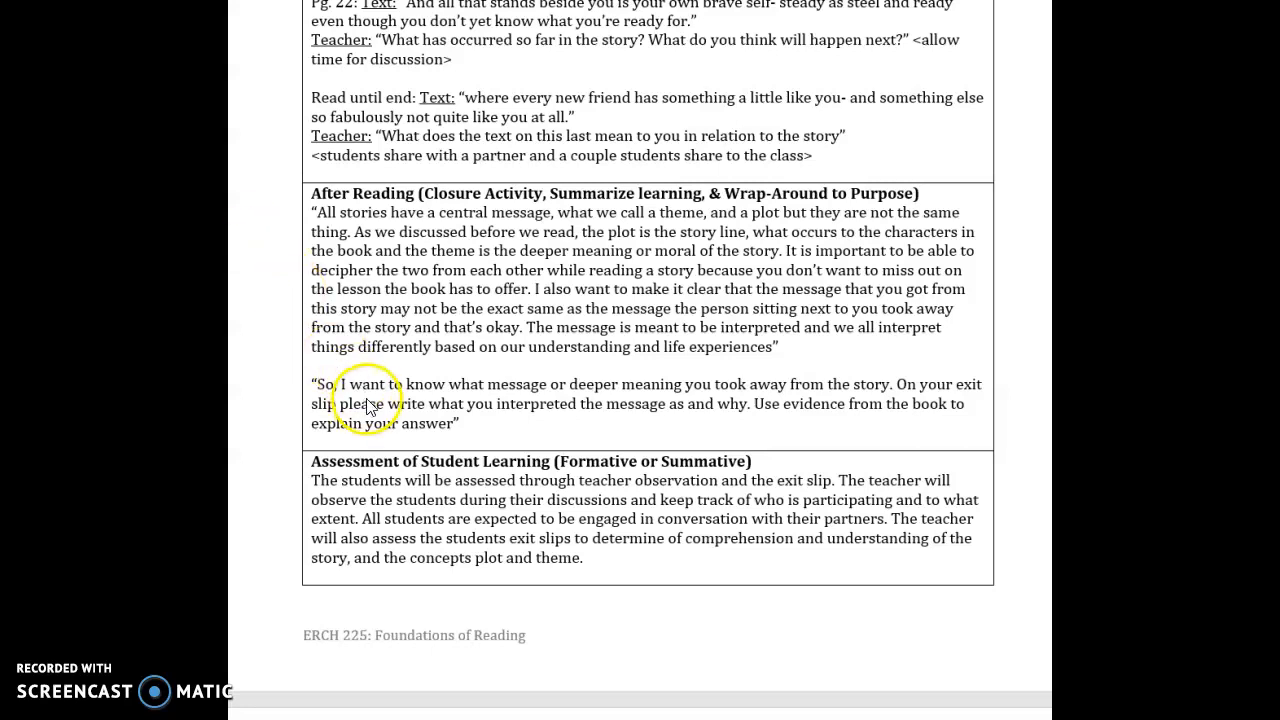
scroll(down, 3)
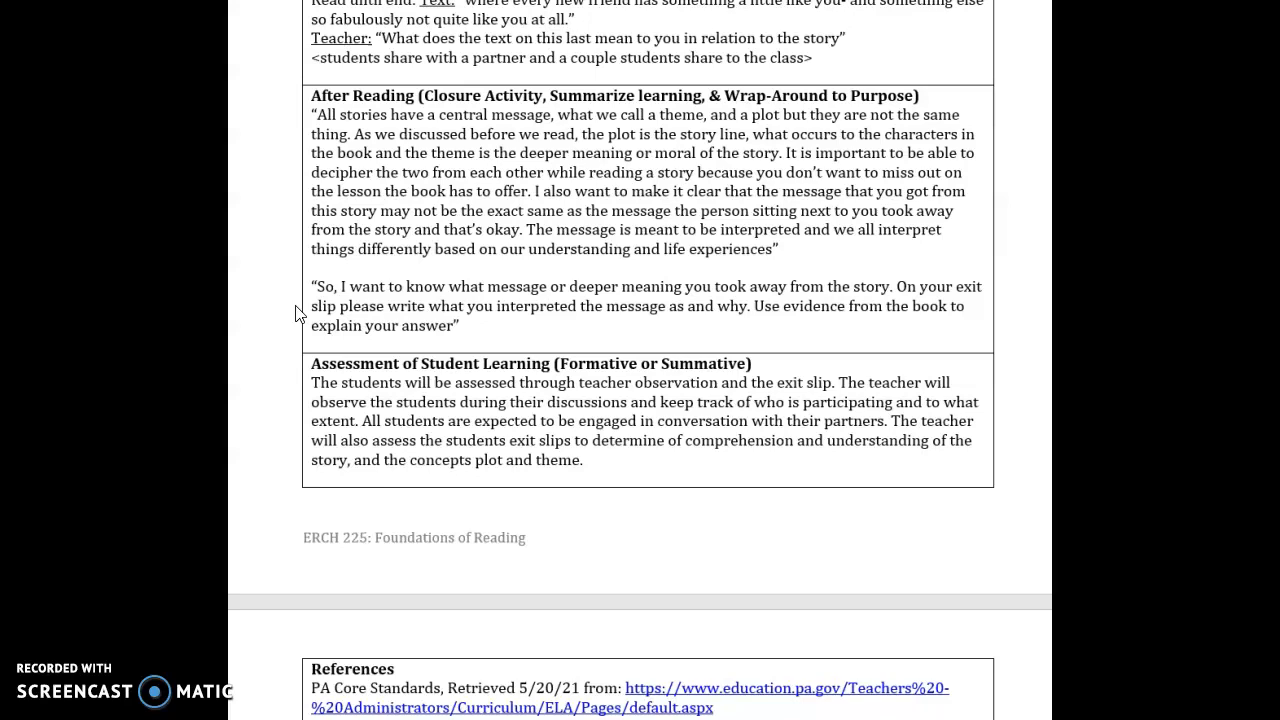
Scroll slightly so the References table also shows Woodson's The Day You Begin citation
scroll(down, 3)
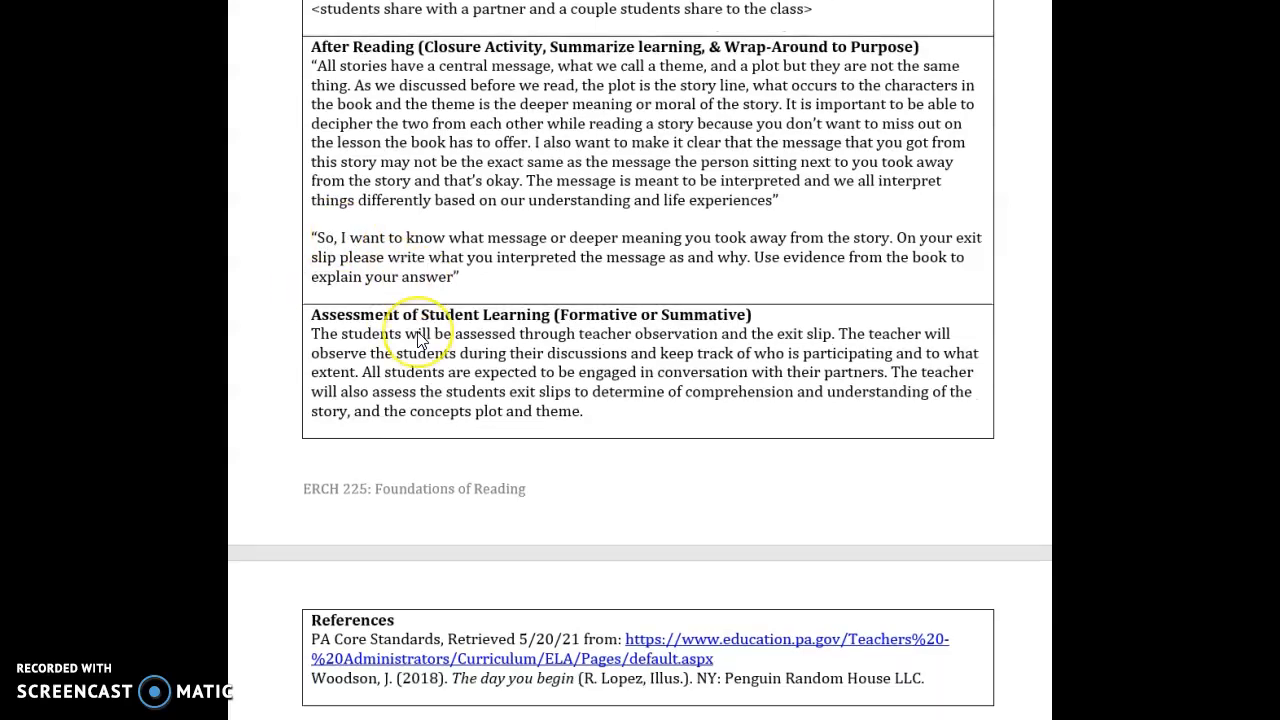
scroll(down, 3)
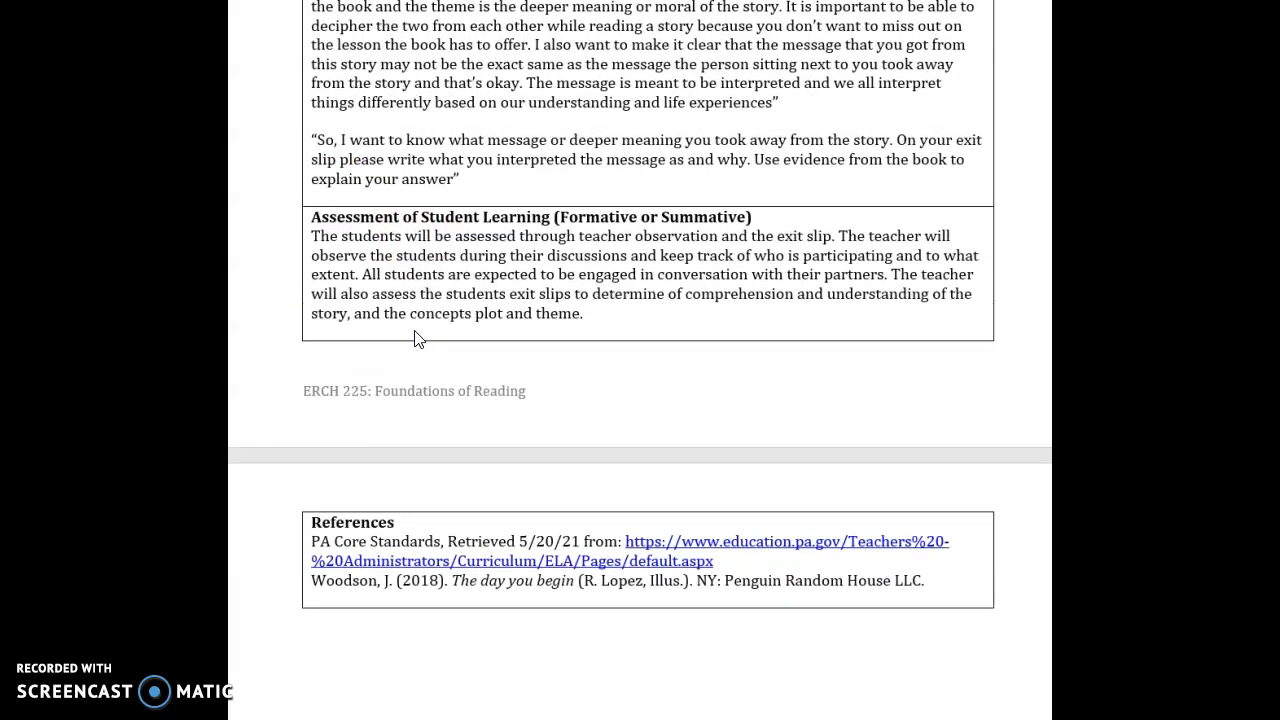
mouse_move(260, 390)
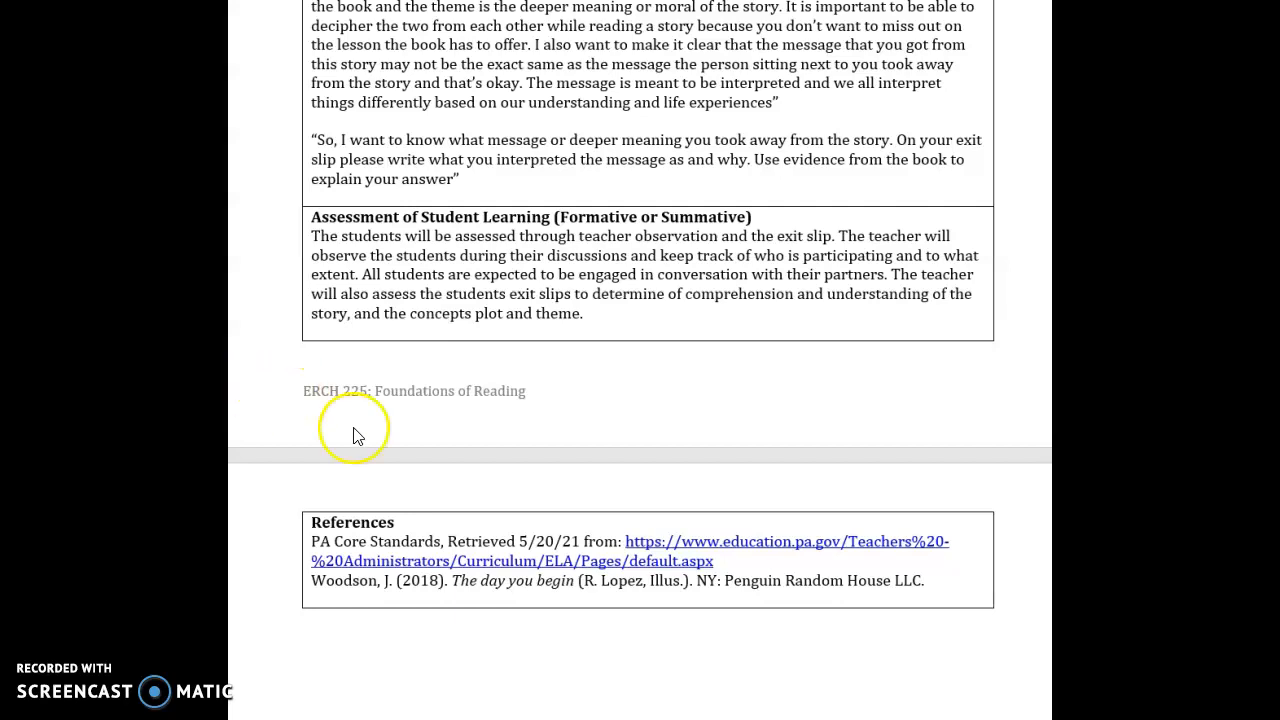
mouse_move(730, 374)
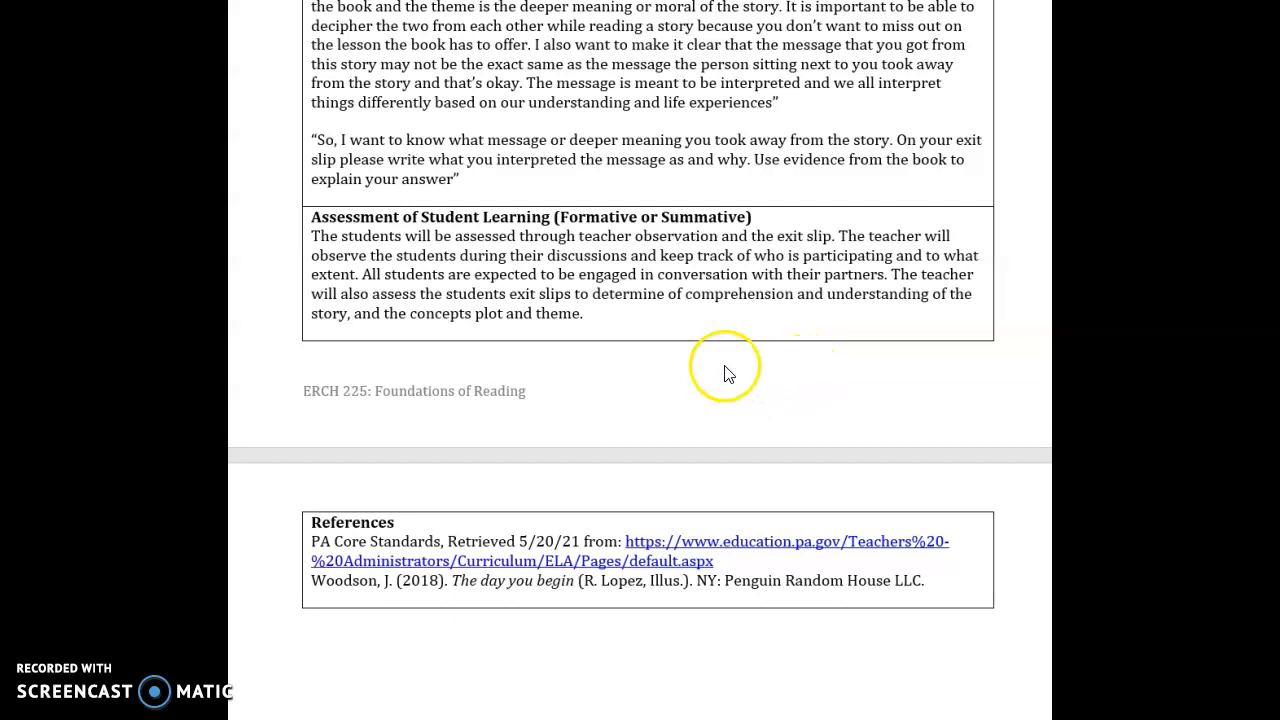
Scroll back to the opening page with book details, PA Core Standards, objectives and materials
scroll(down, 3)
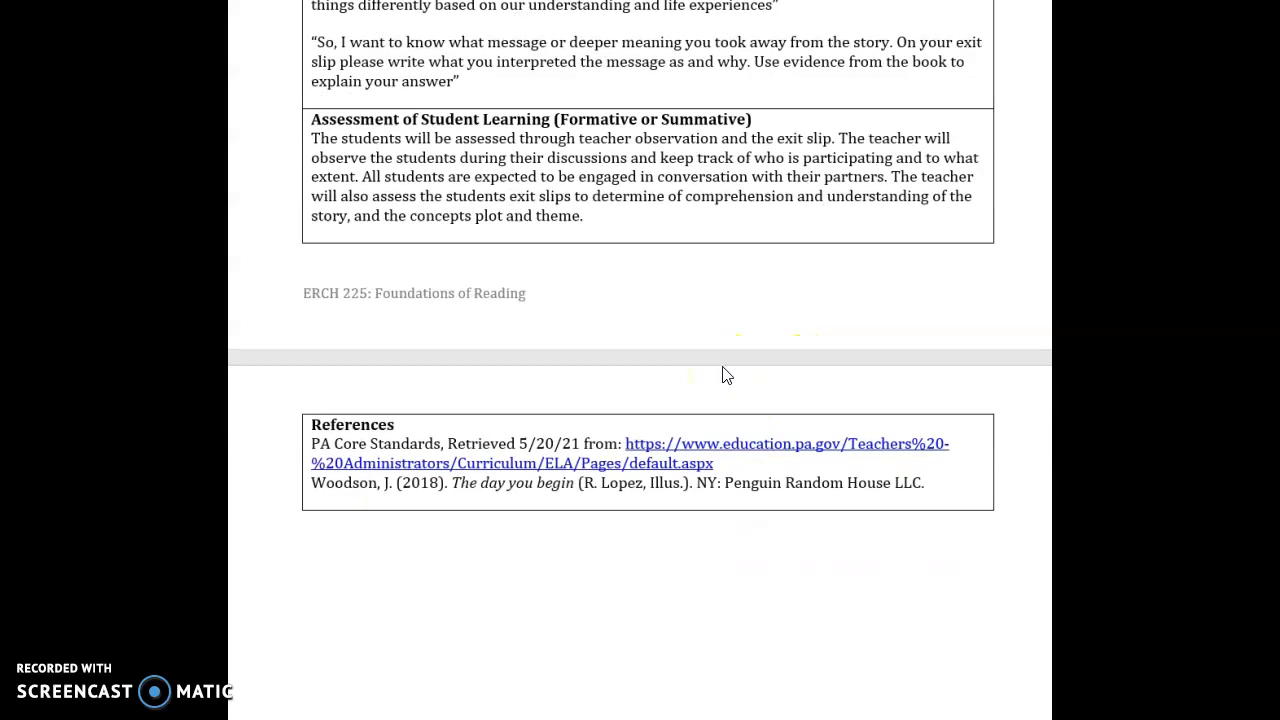
scroll(down, 3)
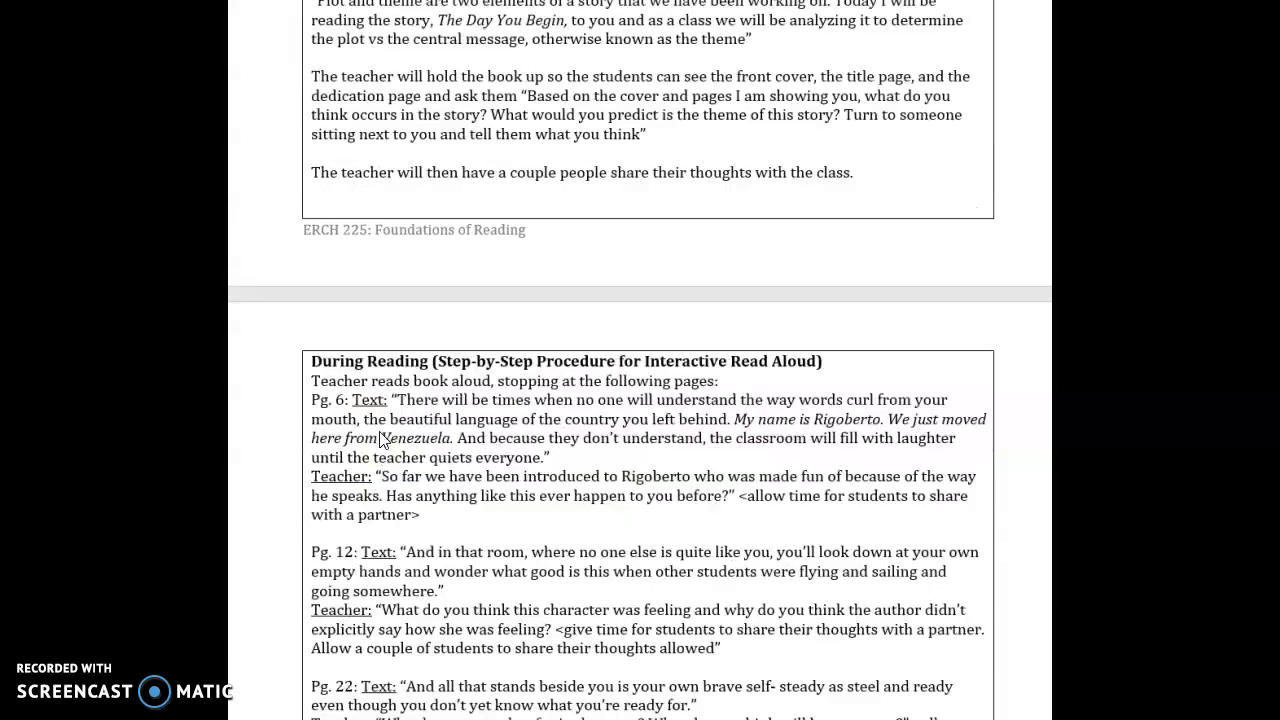
scroll(up, 3)
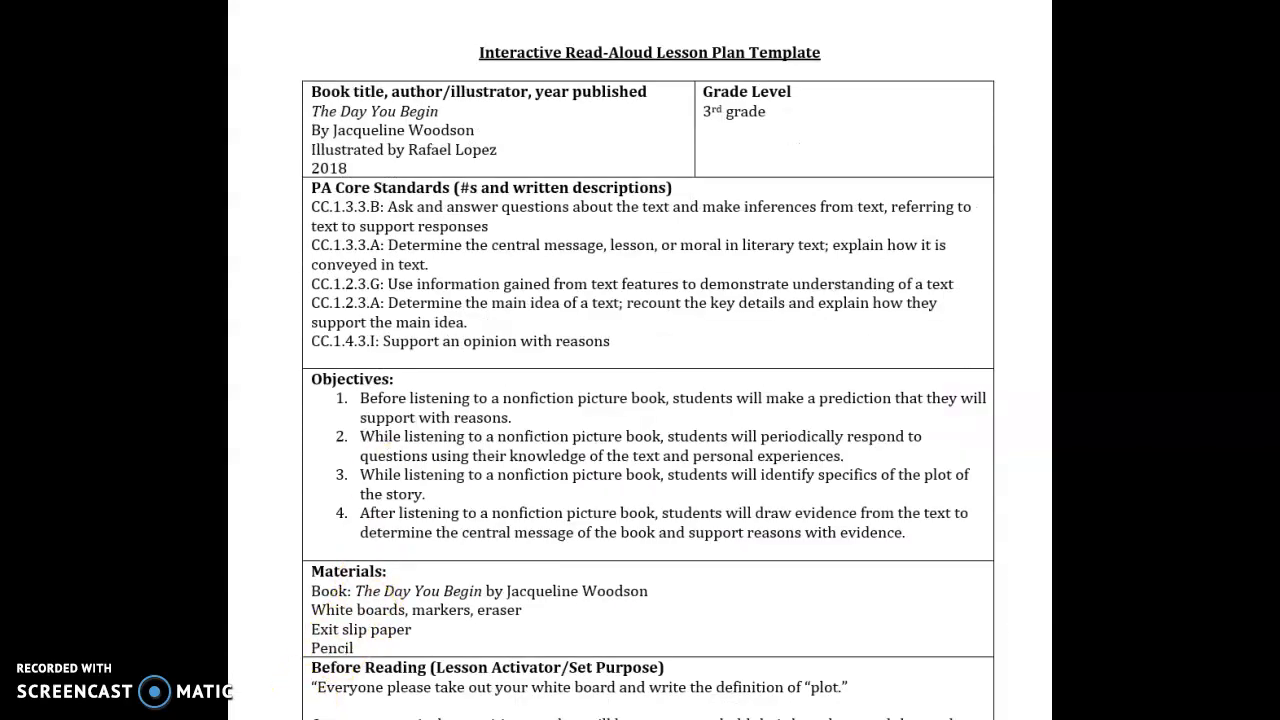